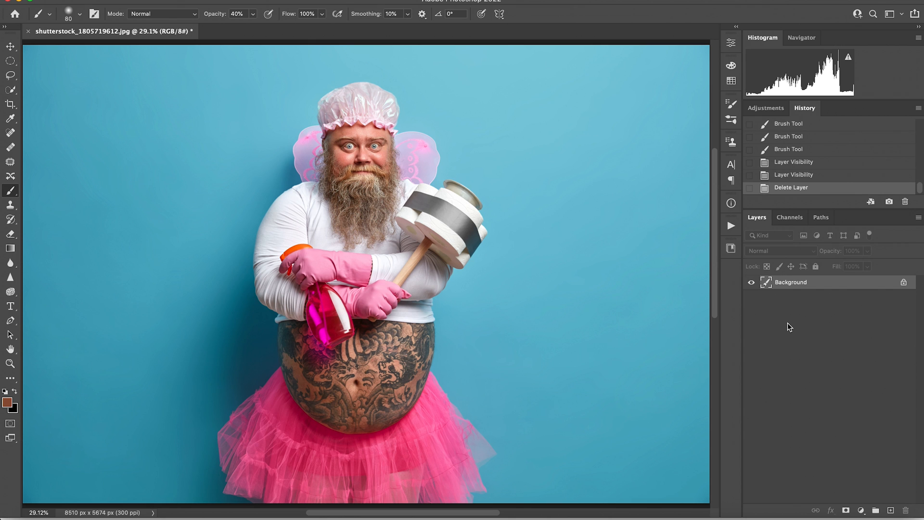
pyautogui.moveTo(774, 321)
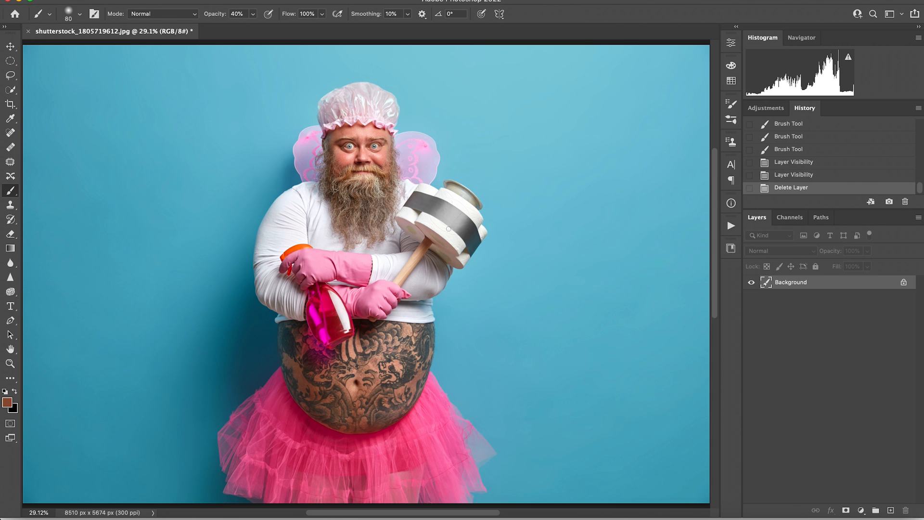
pyautogui.moveTo(422, 245)
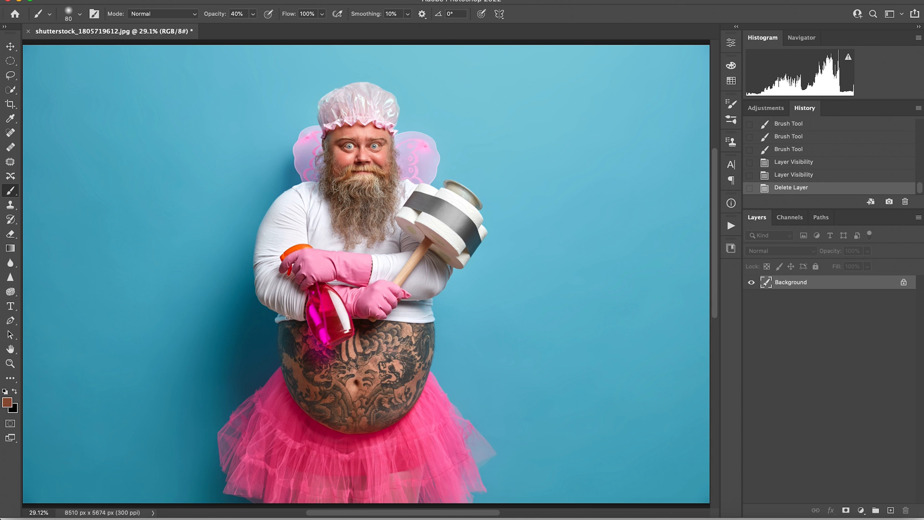
pyautogui.moveTo(499, 301)
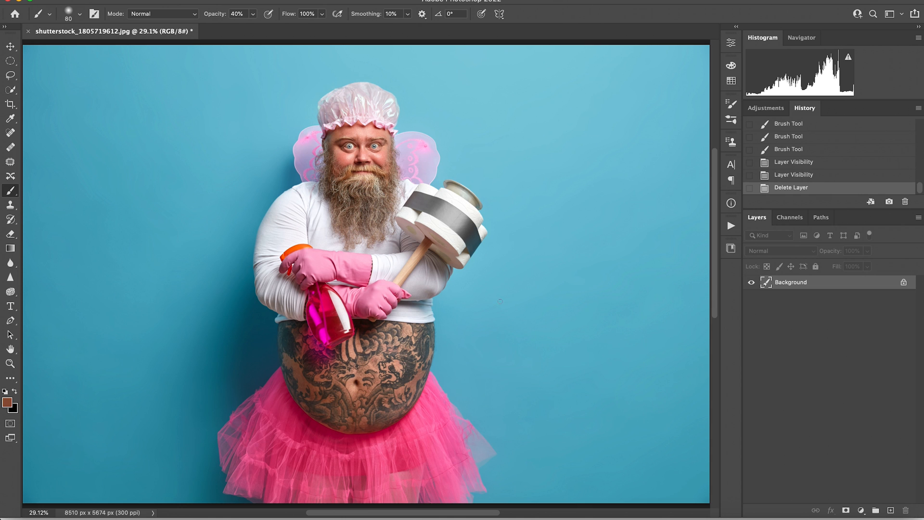
pyautogui.moveTo(276, 320)
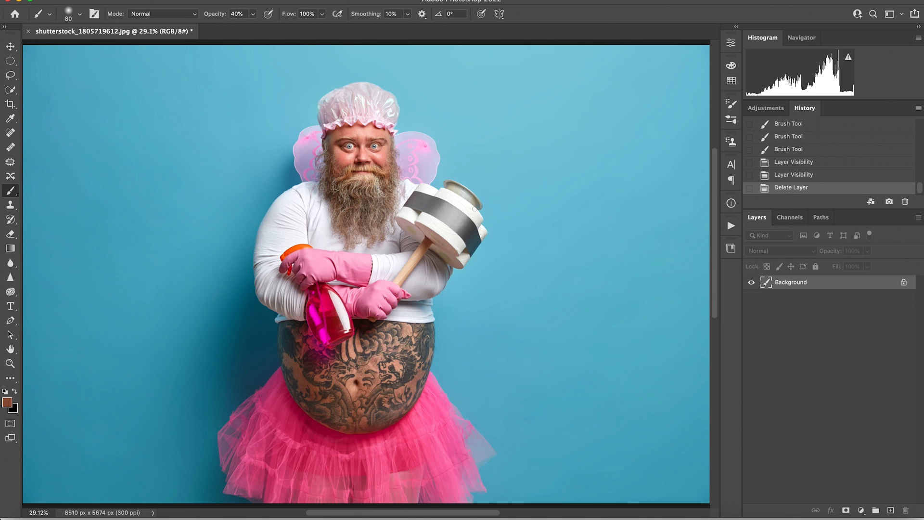
pyautogui.moveTo(497, 193)
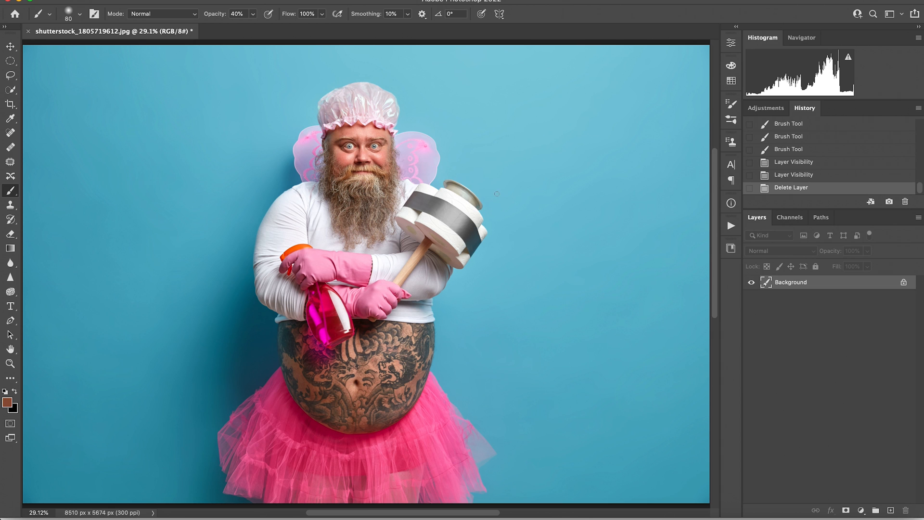
pyautogui.moveTo(852, 291)
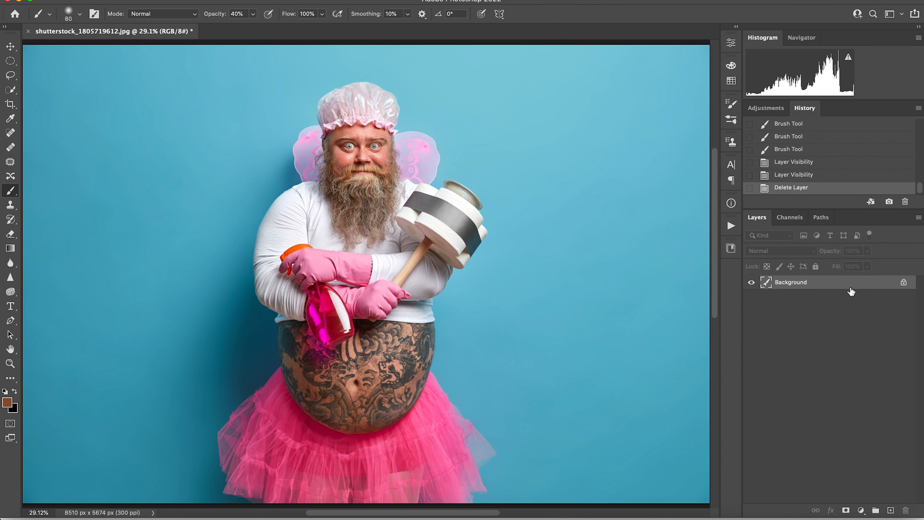
pyautogui.moveTo(858, 285)
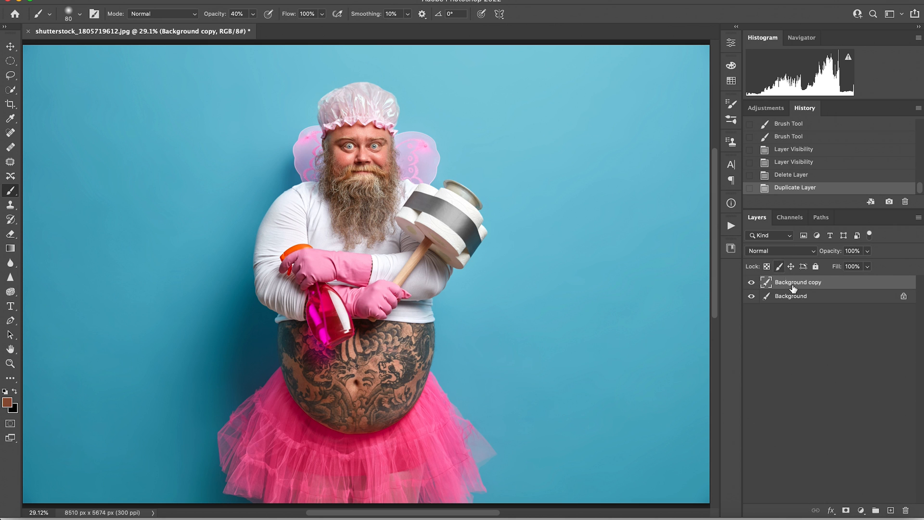
# Change the Background copy layer's blend mode from Normal to Color
pyautogui.click(781, 250)
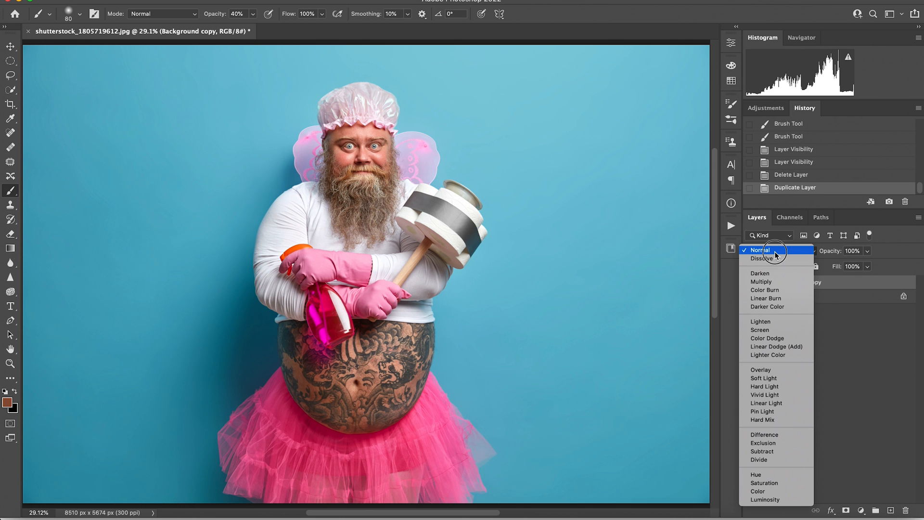
pyautogui.click(758, 491)
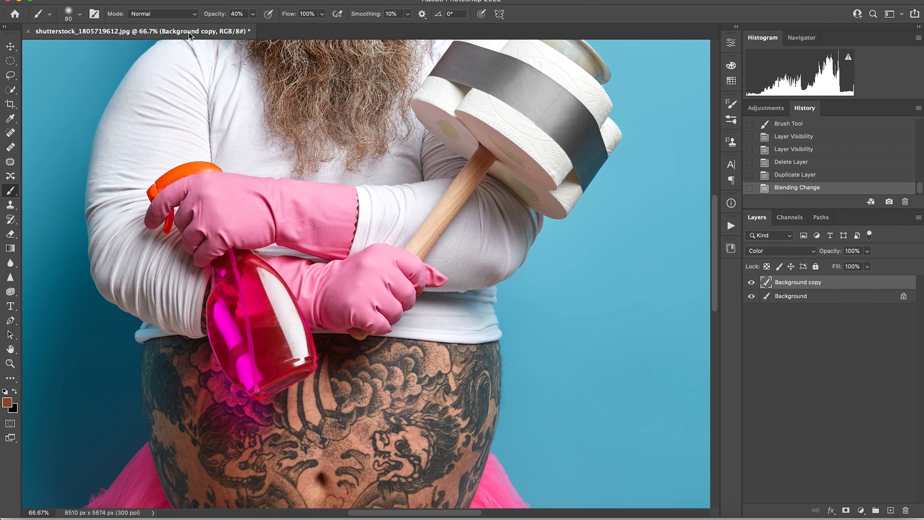
# Brush sampled white shirt colour over the blue tint on the shirt's edge
pyautogui.scroll(-3)
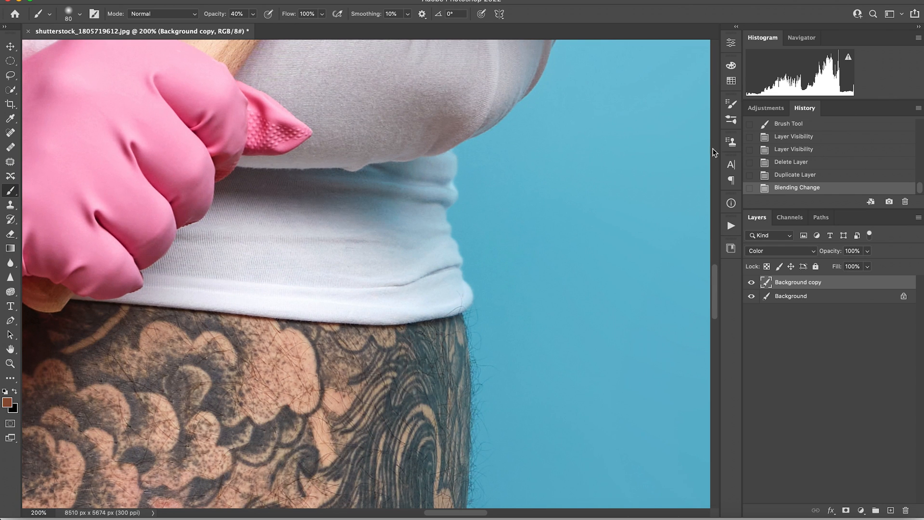
pyautogui.moveTo(257, 235)
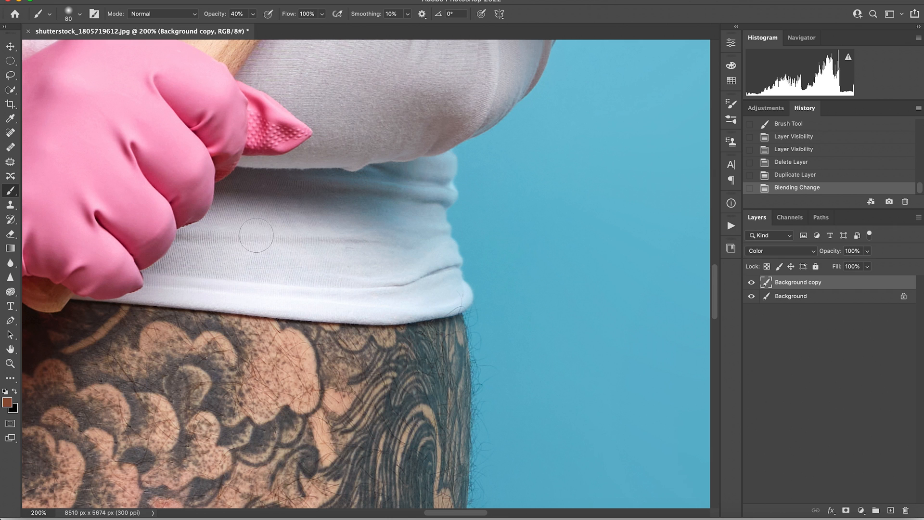
pyautogui.moveTo(264, 246)
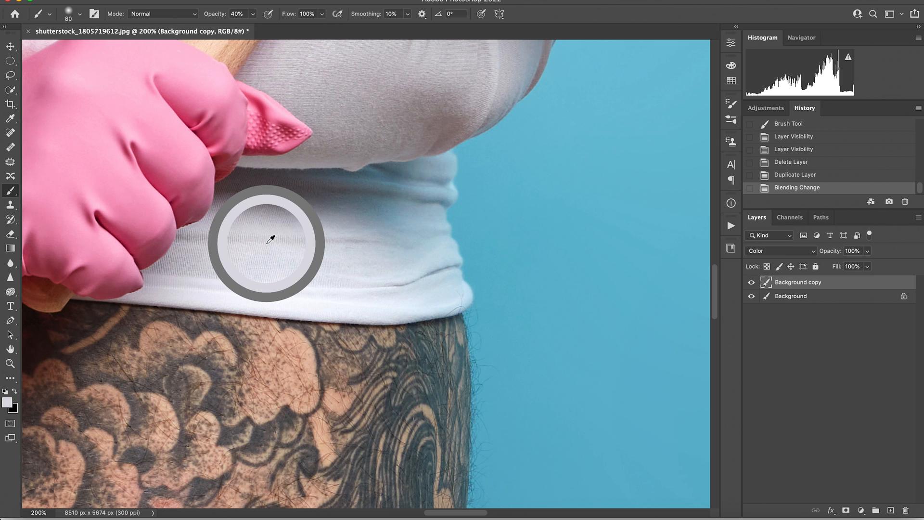
pyautogui.moveTo(361, 187)
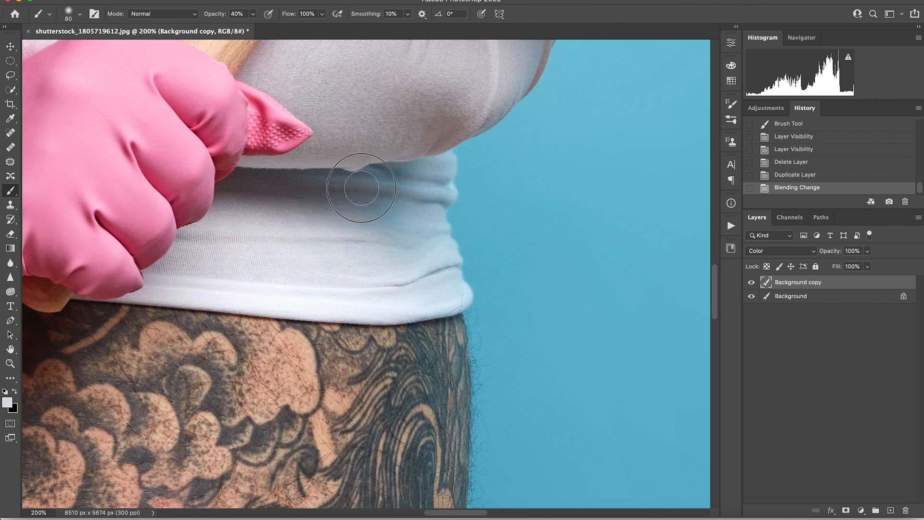
pyautogui.moveTo(411, 188)
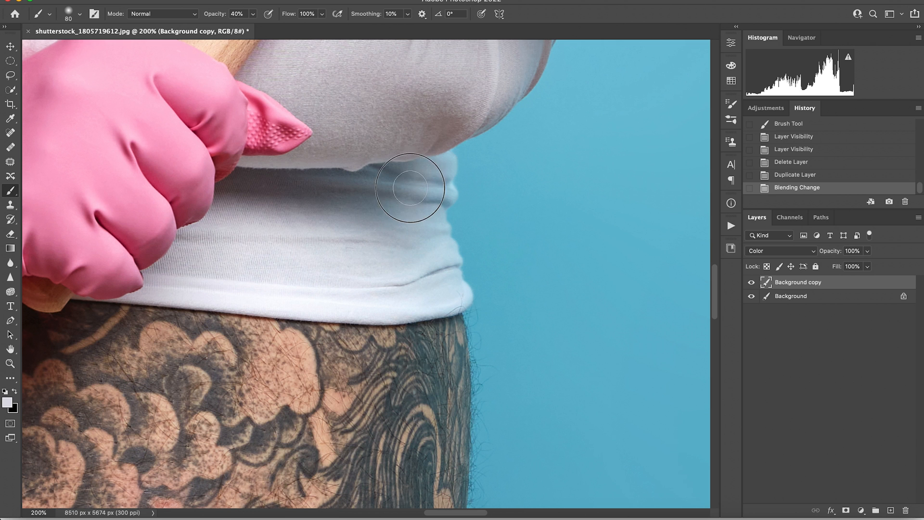
pyautogui.click(382, 225)
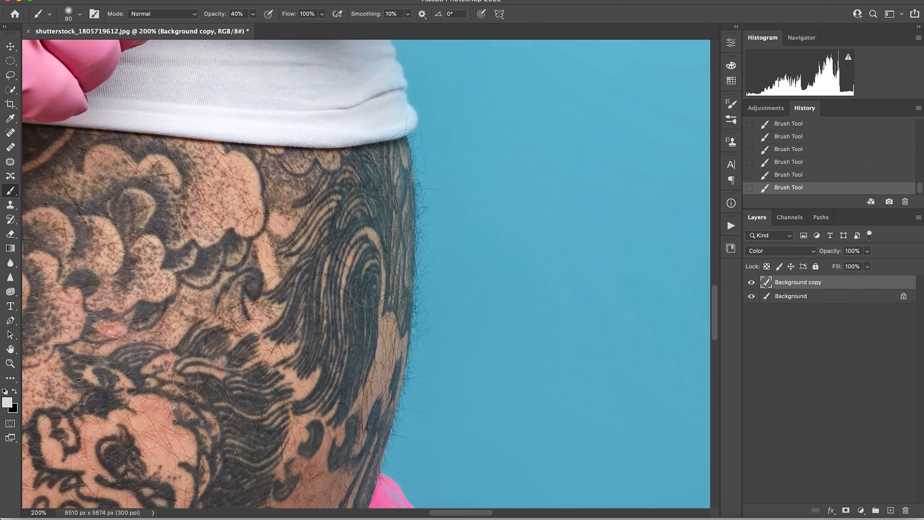
pyautogui.moveTo(312, 241)
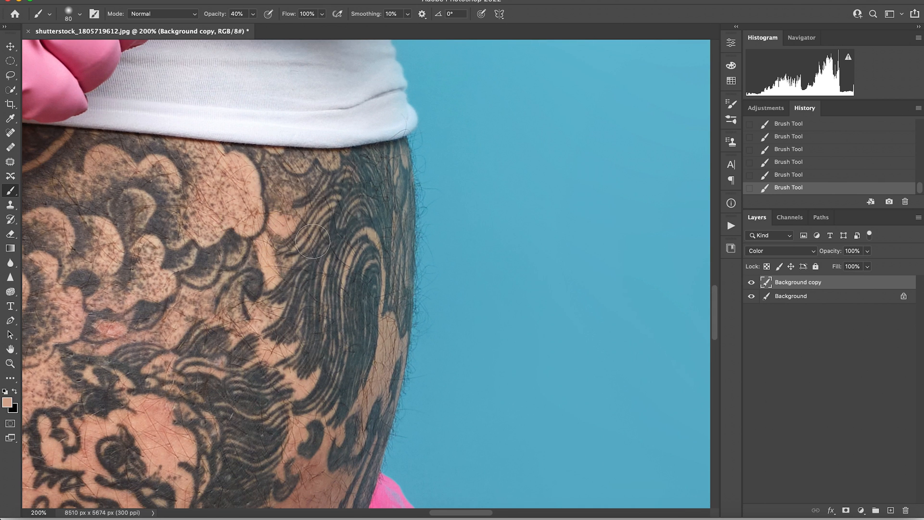
pyautogui.moveTo(263, 400)
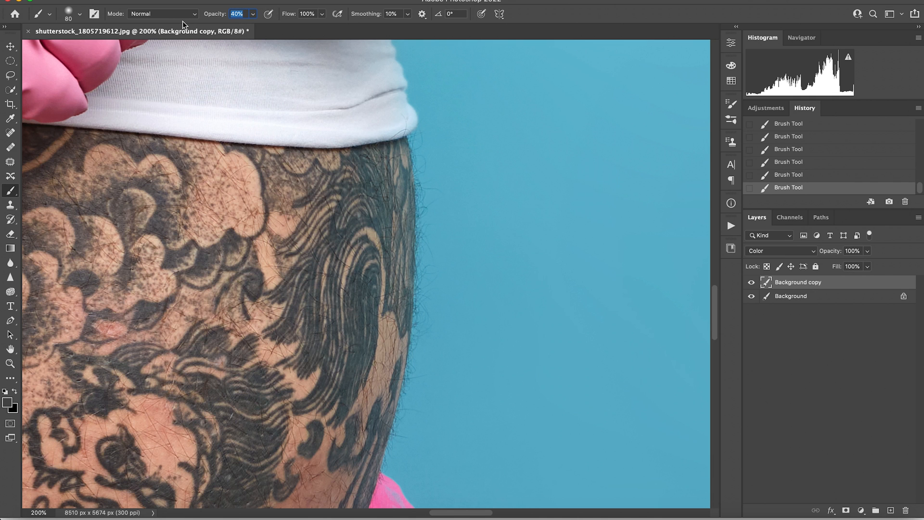
# Brush sampled skin tone at 20% opacity over the blue cast along the belly edge
pyautogui.write('20%')
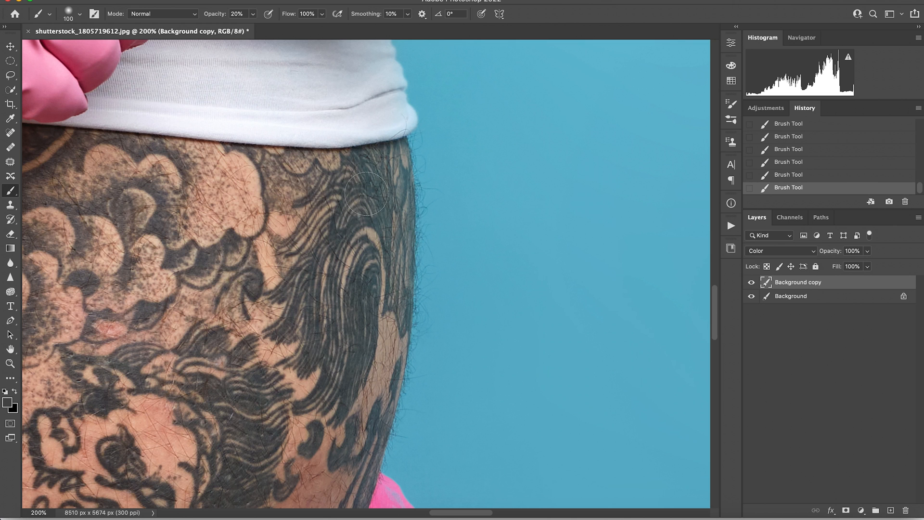
pyautogui.click(237, 13)
pyautogui.write('40')
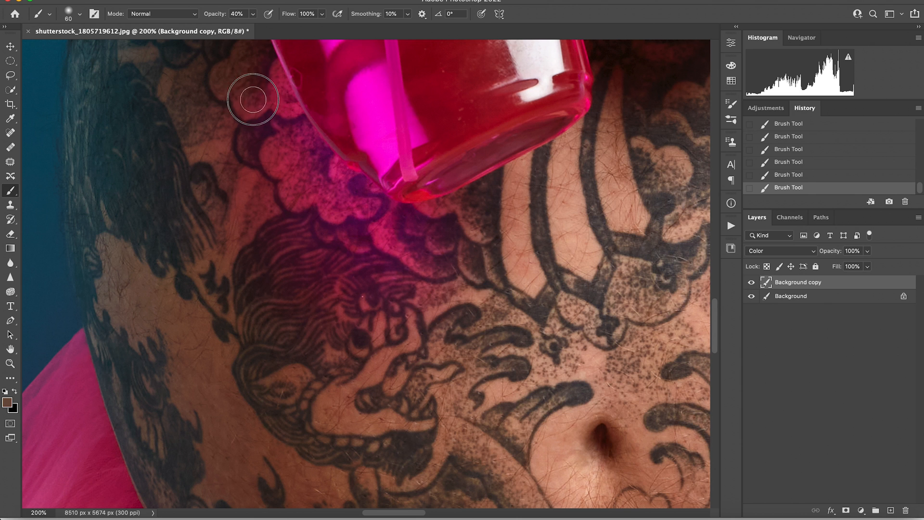
pyautogui.moveTo(272, 89)
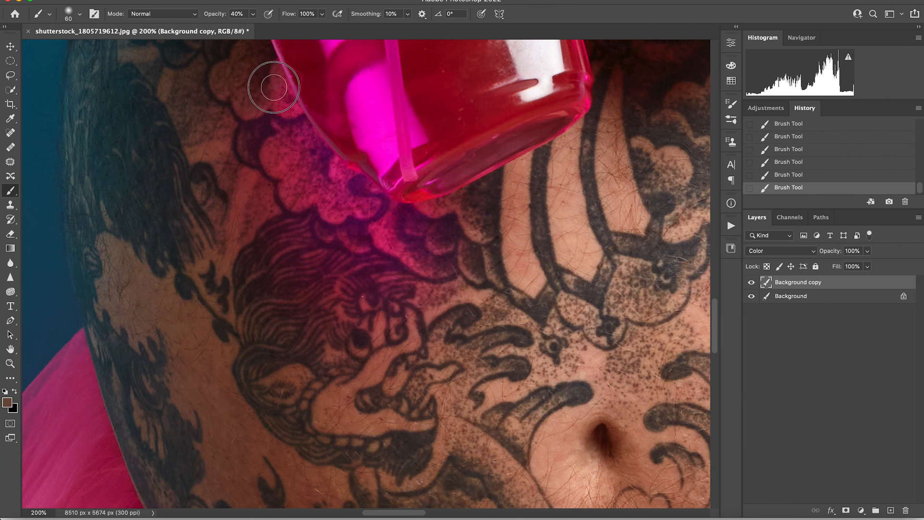
pyautogui.moveTo(278, 164)
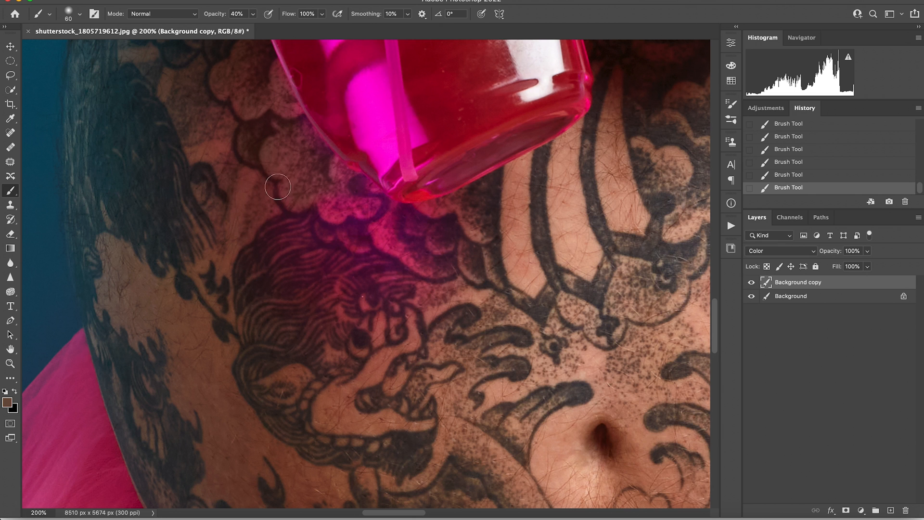
# Brush skin colour at 40% opacity over the pink cast on the tattooed belly near the bottle
pyautogui.moveTo(277, 187); pyautogui.dragTo(336, 172)
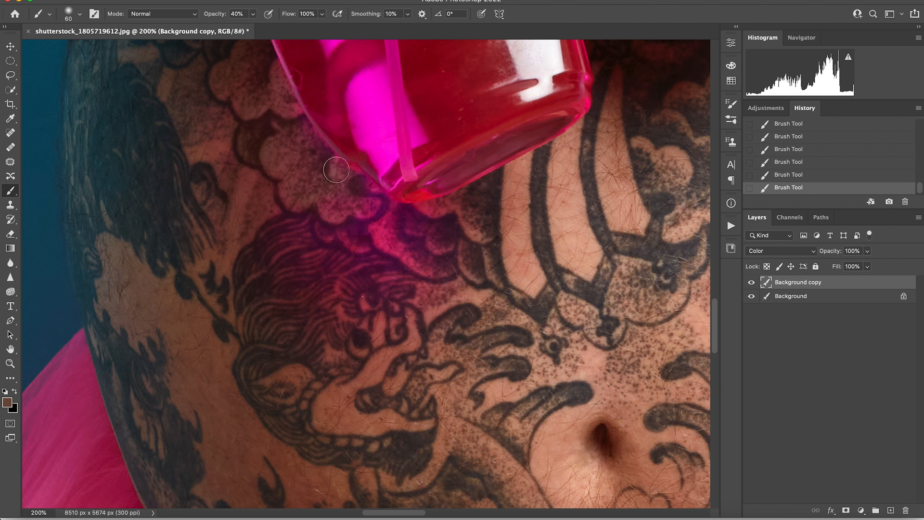
pyautogui.moveTo(241, 58)
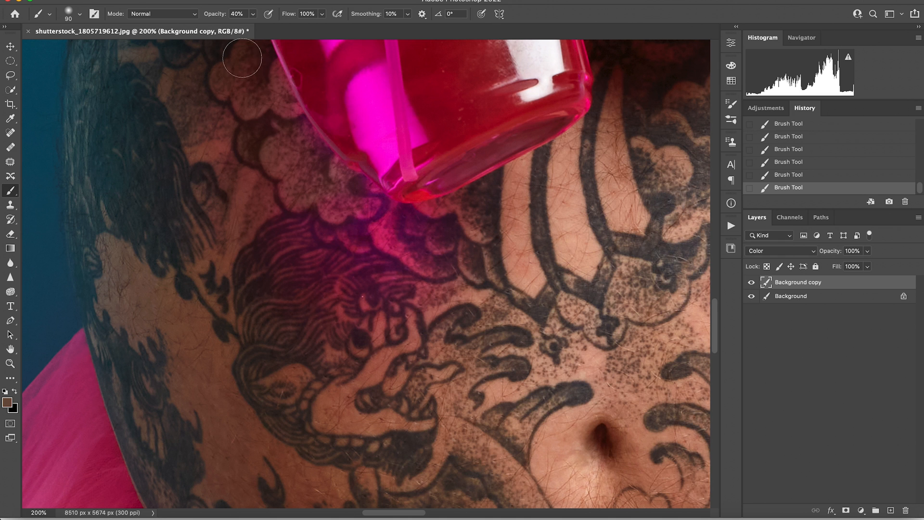
pyautogui.moveTo(242, 59); pyautogui.dragTo(375, 277)
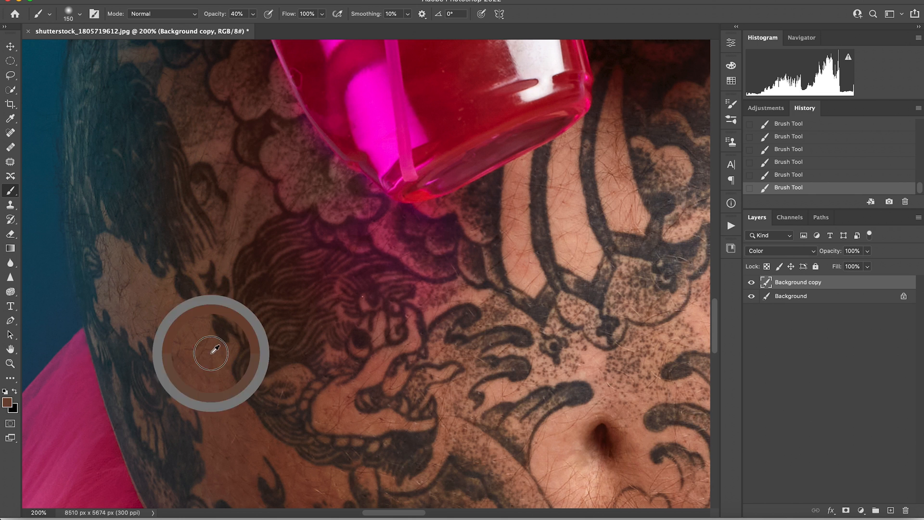
pyautogui.moveTo(280, 214)
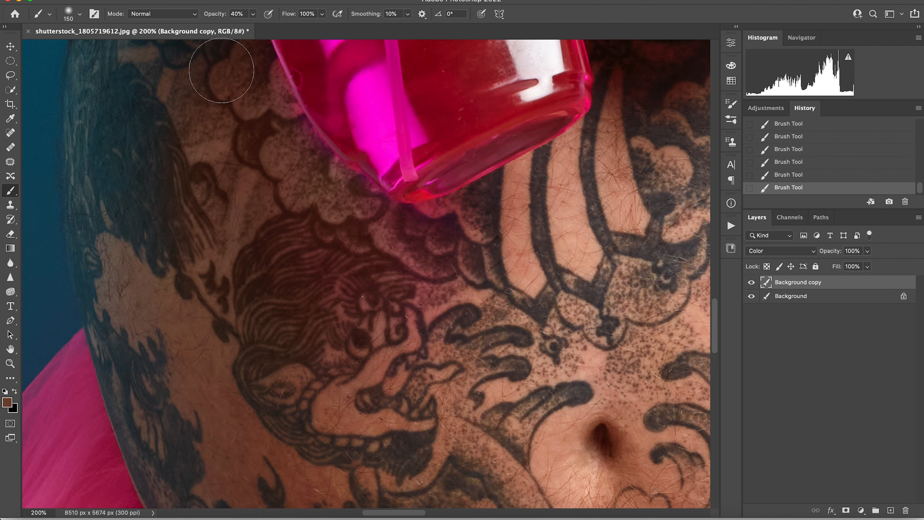
pyautogui.moveTo(222, 70); pyautogui.dragTo(404, 419)
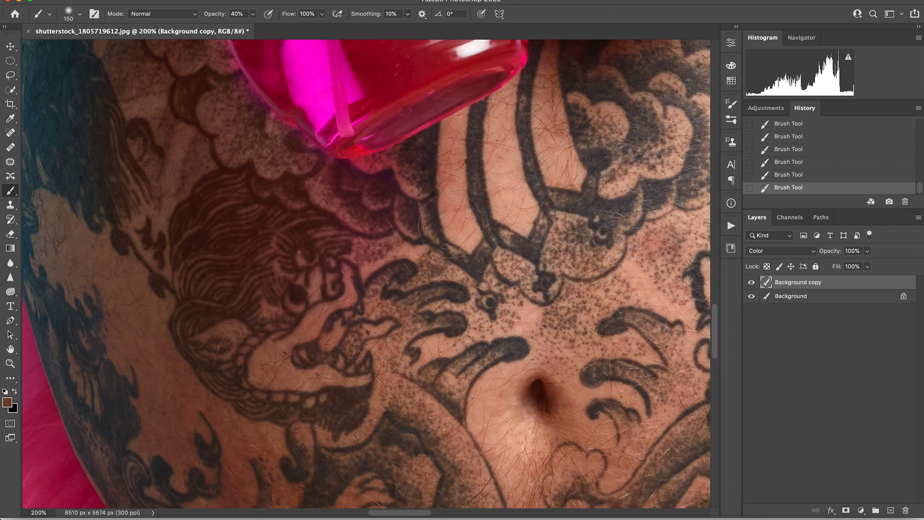
pyautogui.moveTo(239, 219)
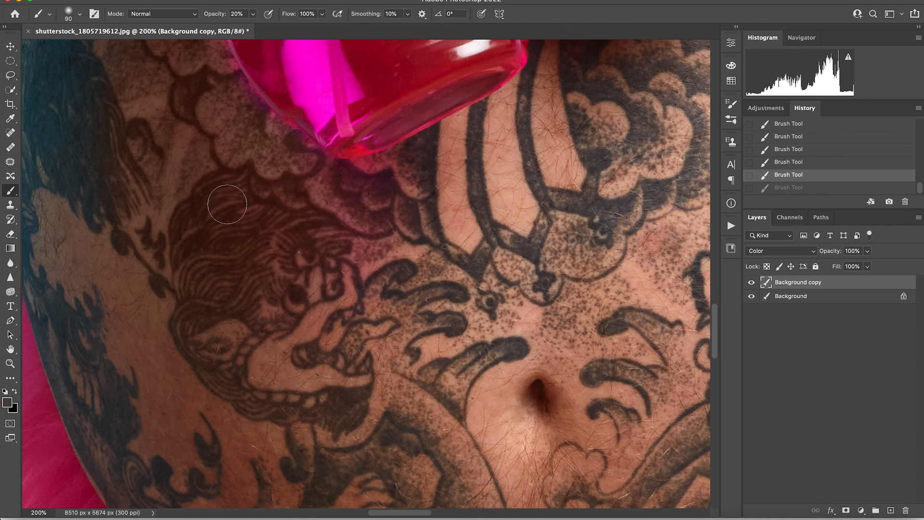
pyautogui.moveTo(193, 296)
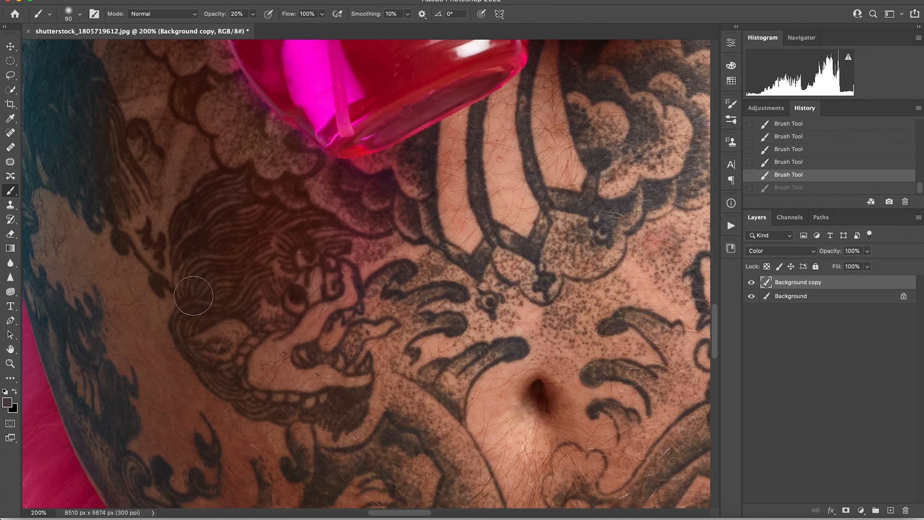
# Brush low-opacity skin colour over remaining pink around the lion tattoo and bottle edge
pyautogui.moveTo(192, 297); pyautogui.dragTo(275, 288)
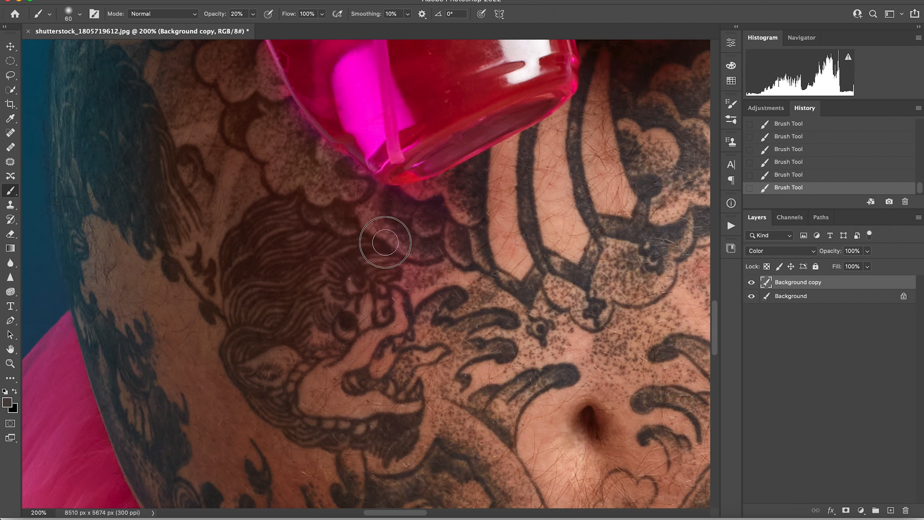
pyautogui.moveTo(348, 162)
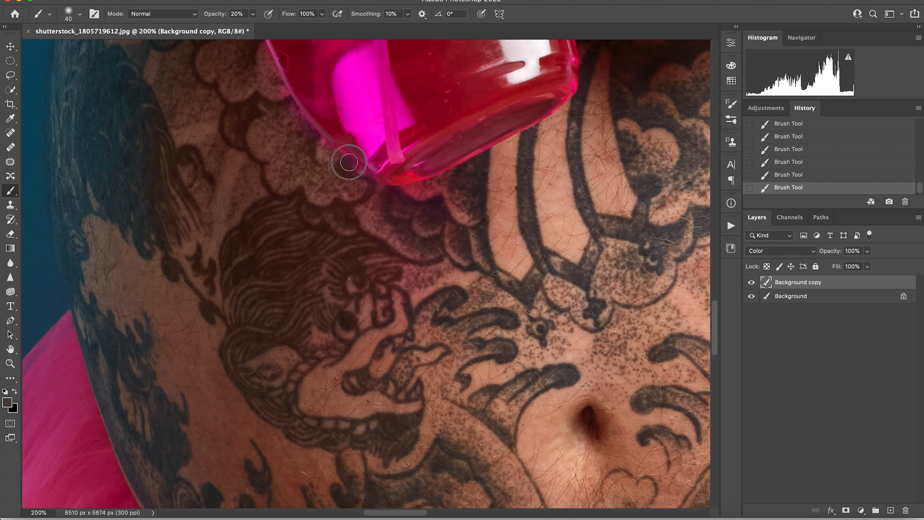
pyautogui.moveTo(314, 148)
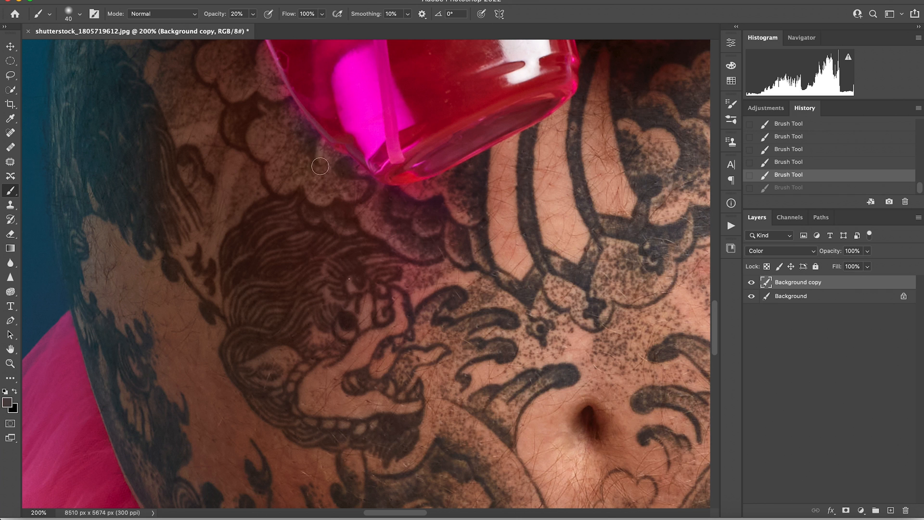
pyautogui.moveTo(319, 167); pyautogui.dragTo(262, 78)
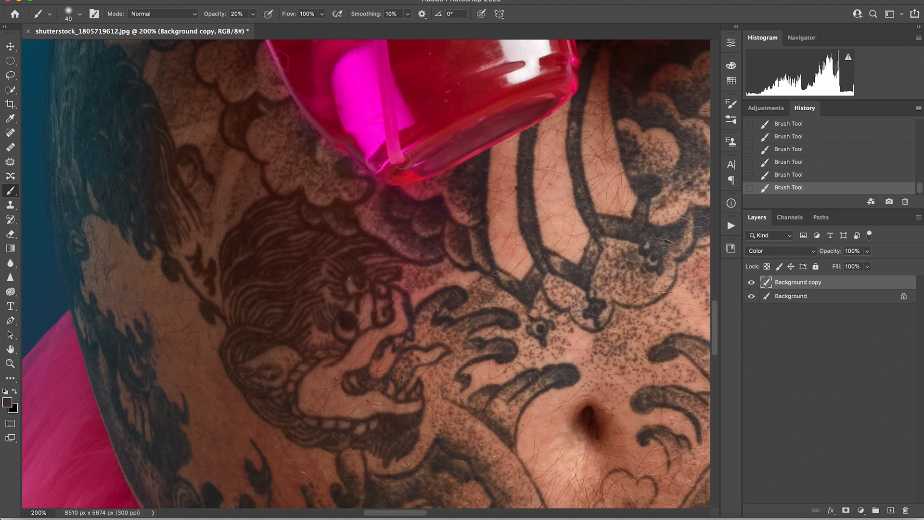
pyautogui.moveTo(344, 167)
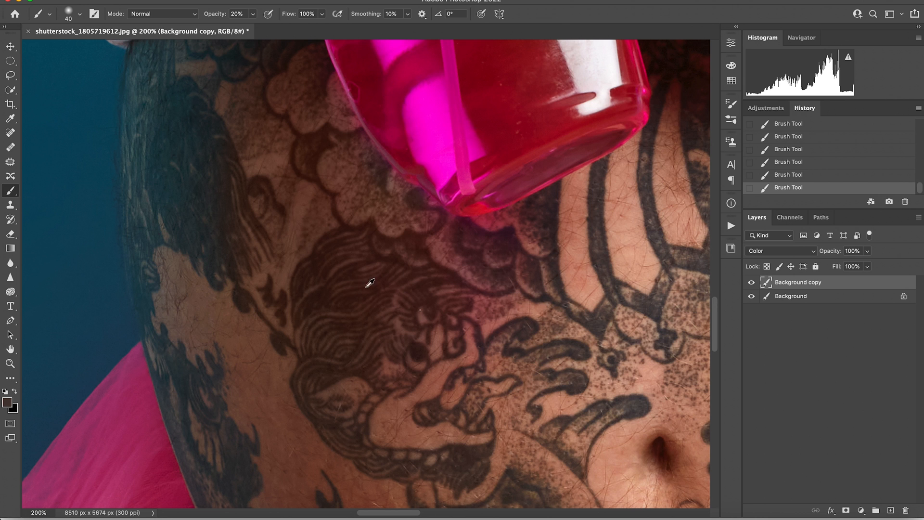
pyautogui.moveTo(577, 268)
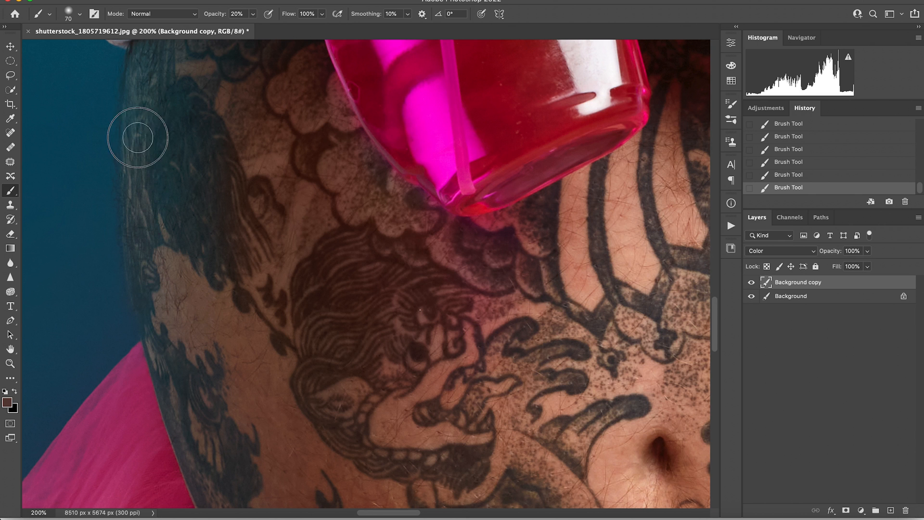
pyautogui.moveTo(211, 277)
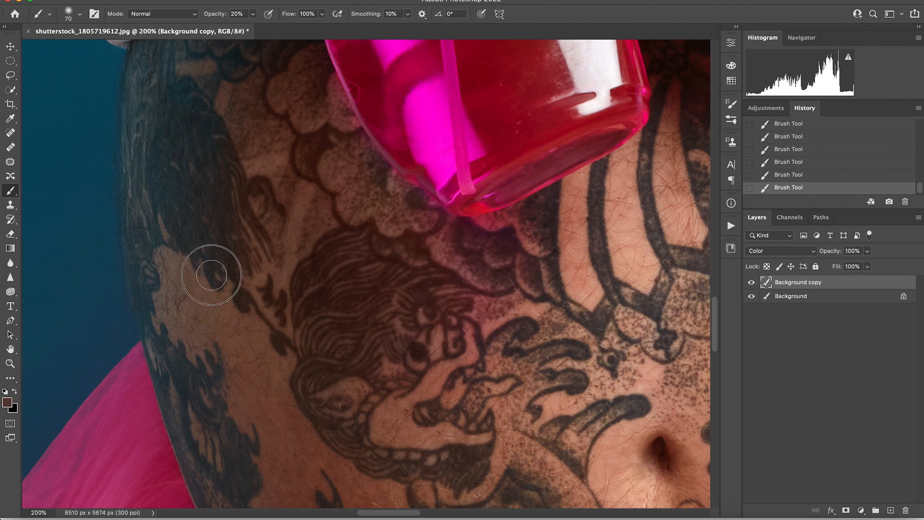
pyautogui.moveTo(179, 289)
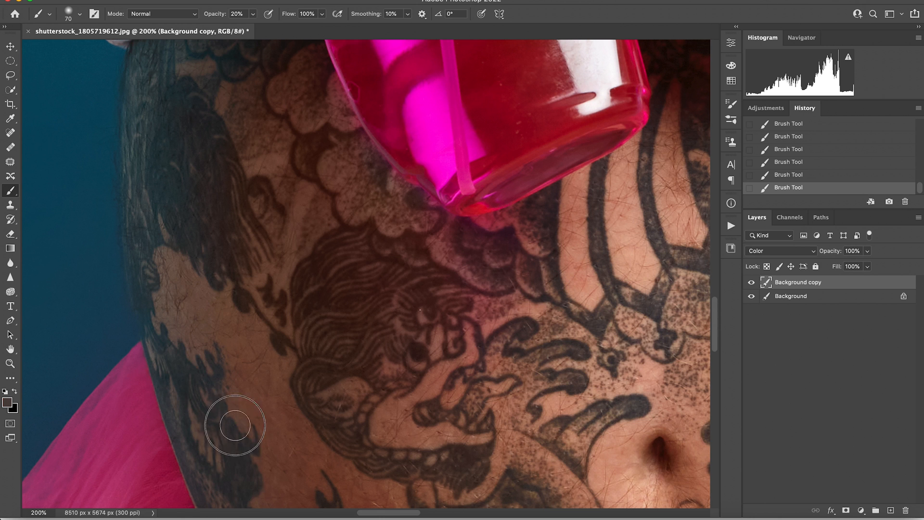
pyautogui.moveTo(245, 210)
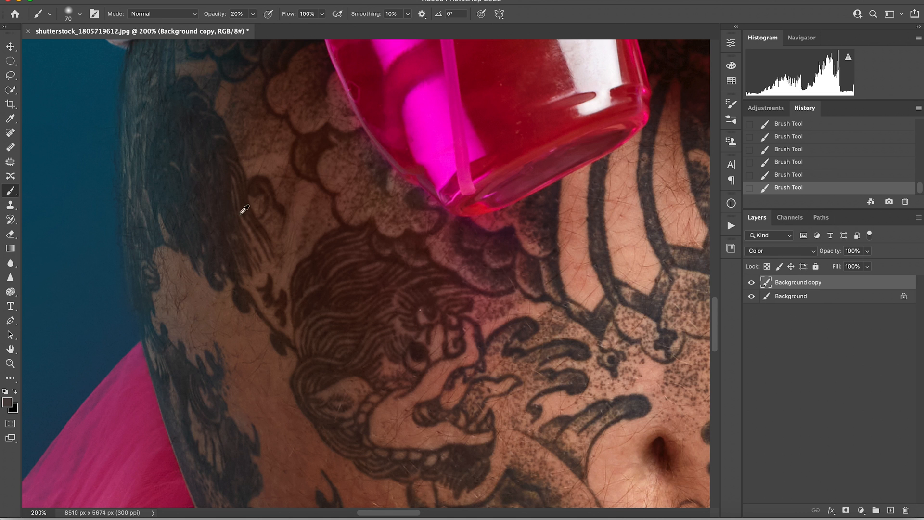
pyautogui.moveTo(179, 178)
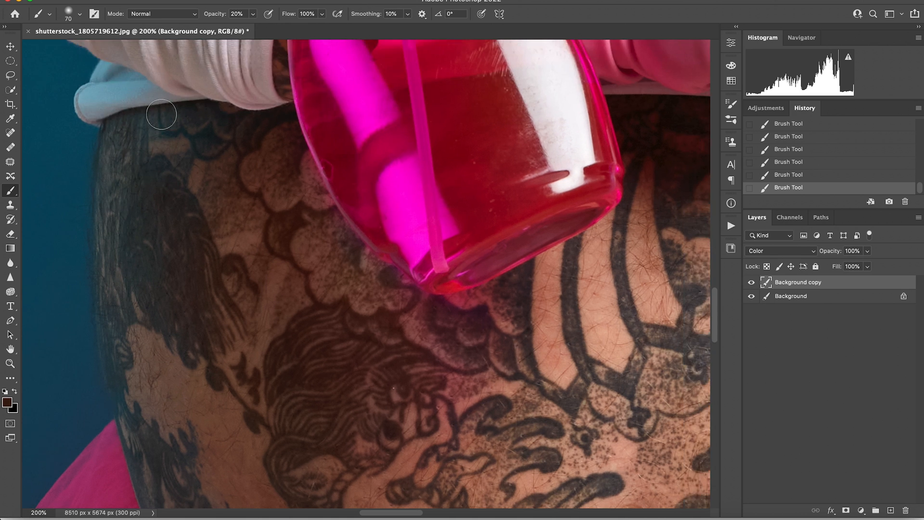
pyautogui.moveTo(200, 180)
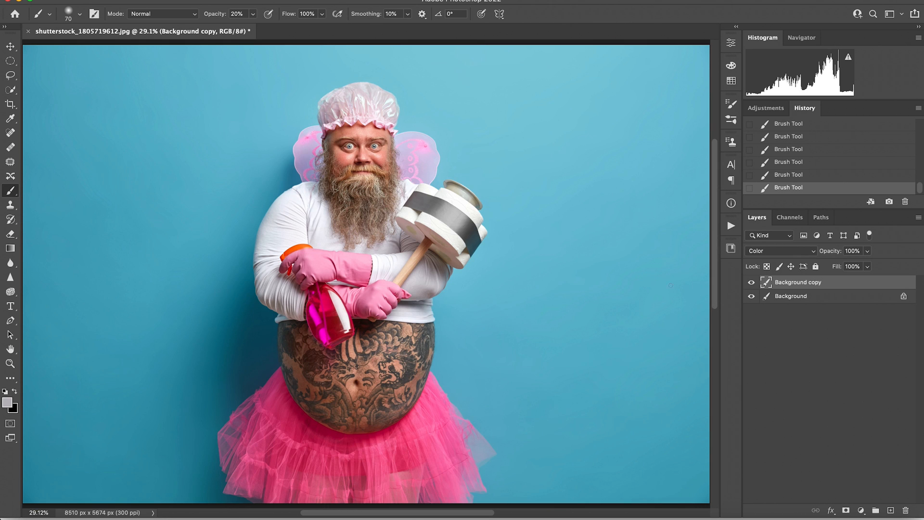
pyautogui.click(752, 282)
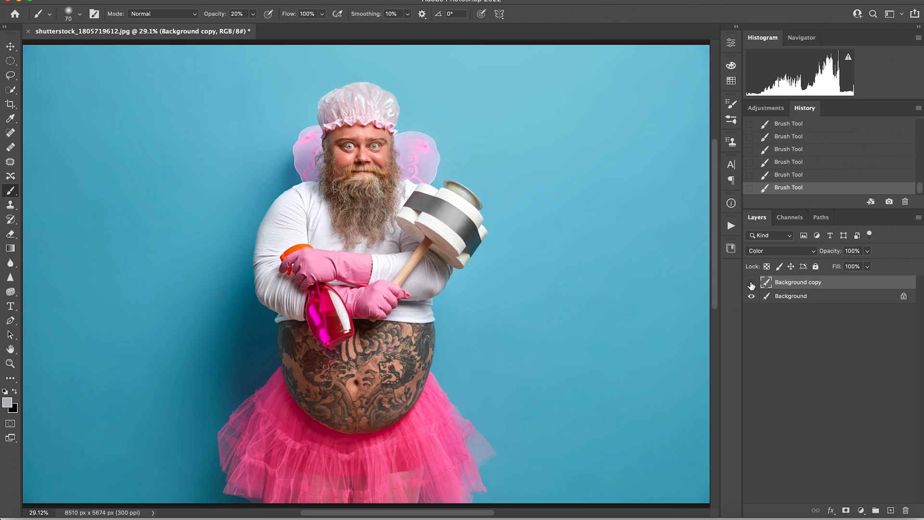
pyautogui.click(751, 282)
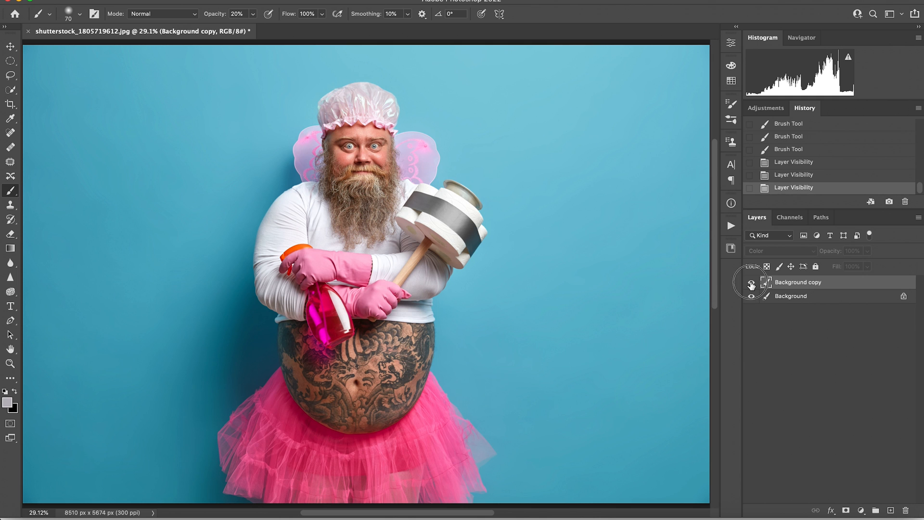
pyautogui.click(751, 282)
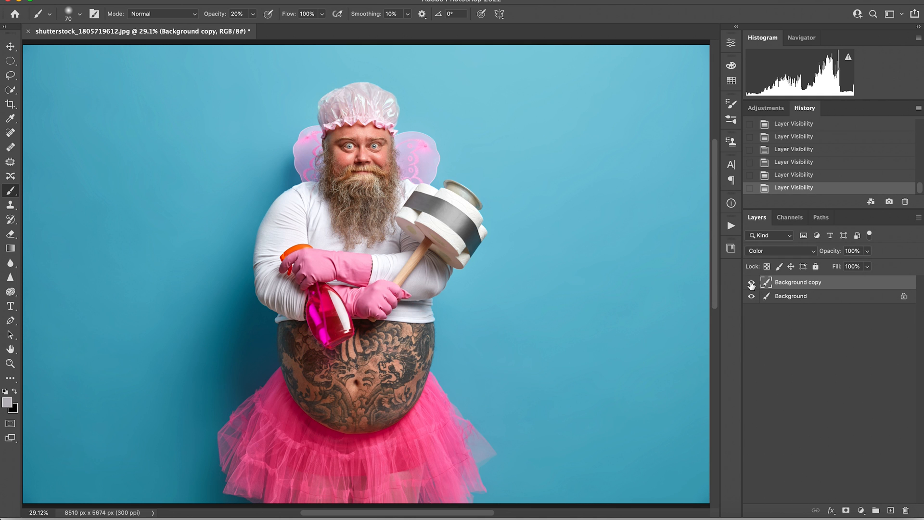
pyautogui.moveTo(752, 285)
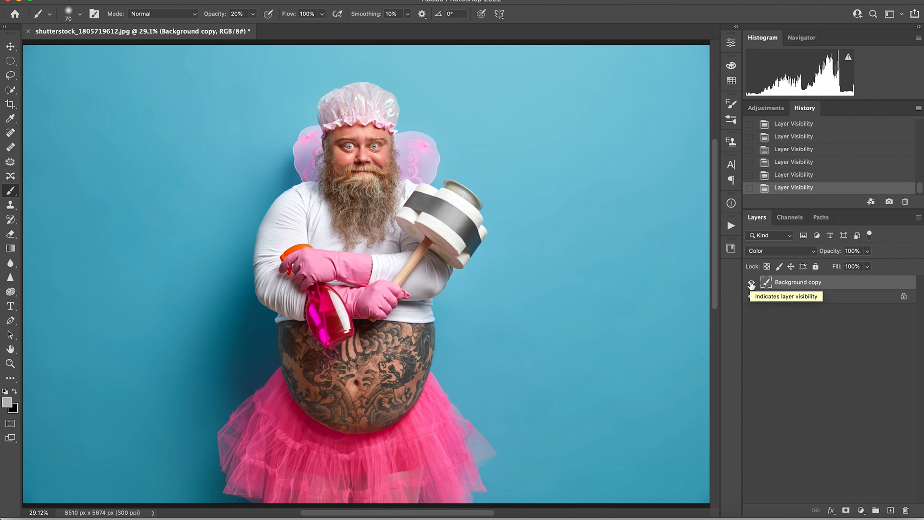
pyautogui.click(752, 282)
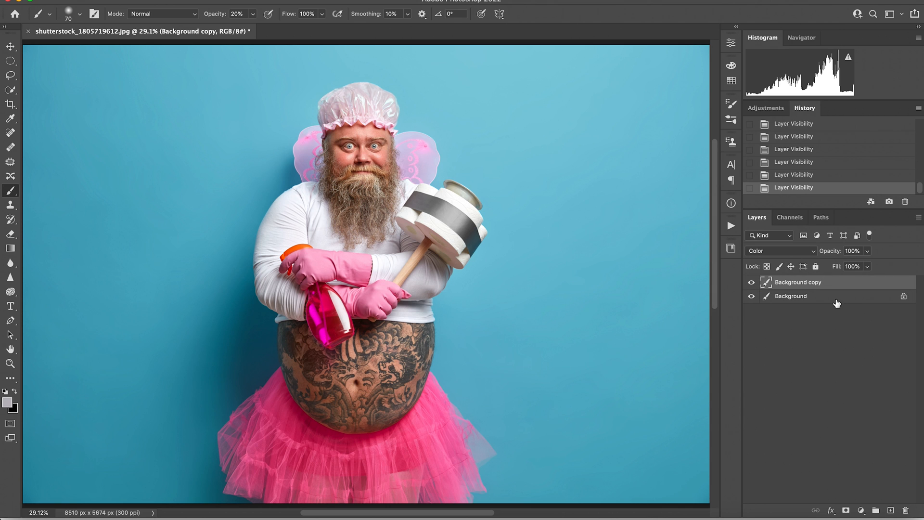
pyautogui.moveTo(841, 323)
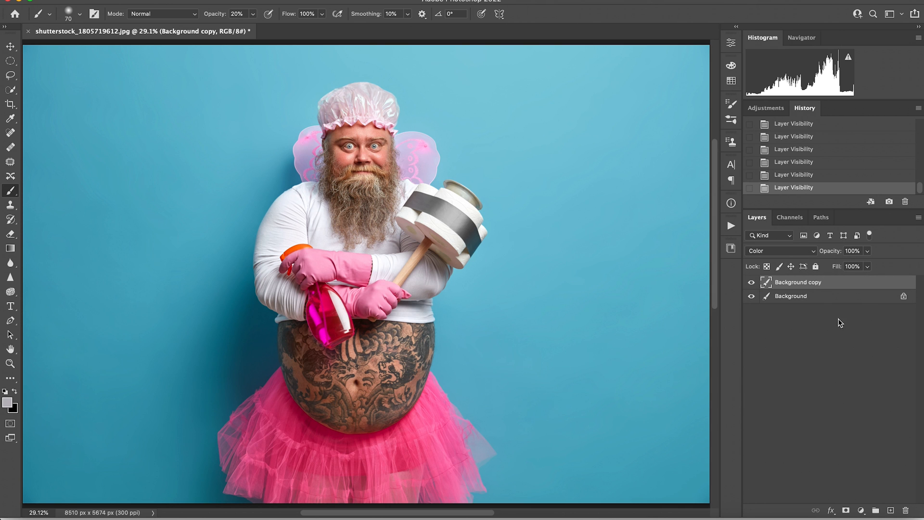
pyautogui.moveTo(884, 393)
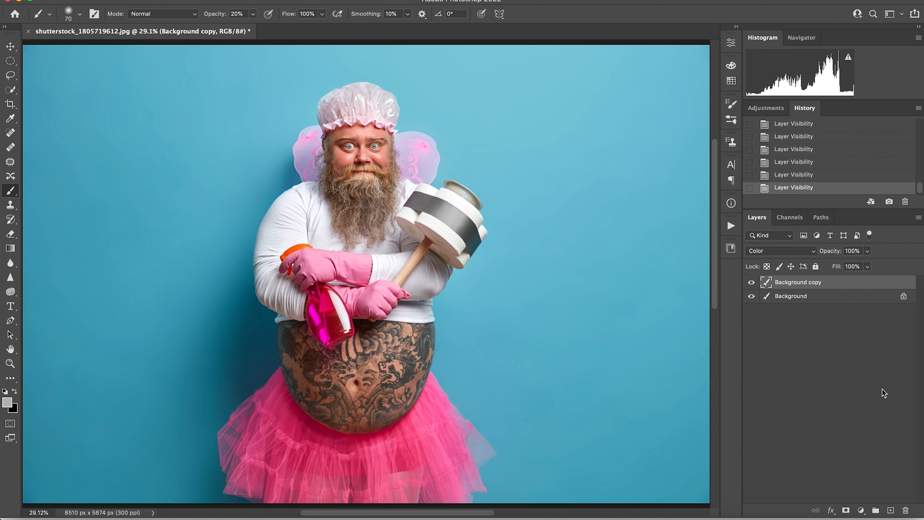